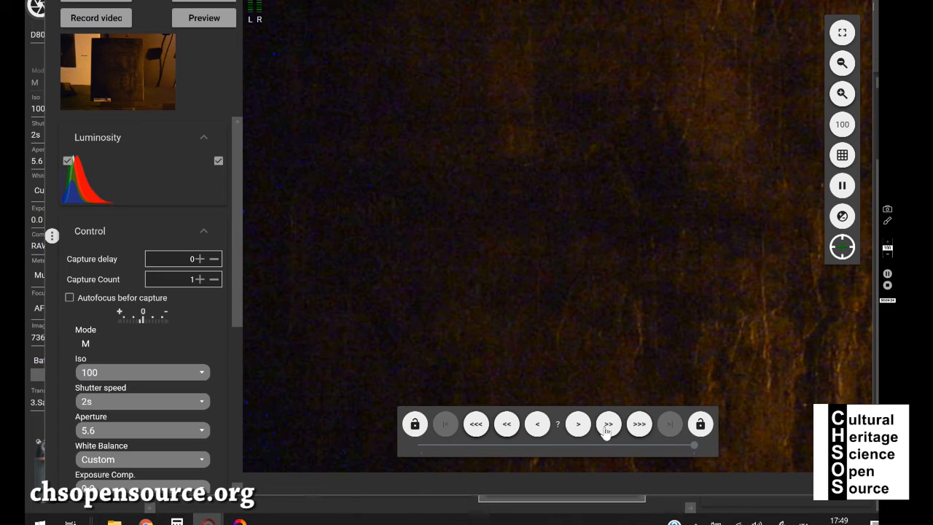
pyautogui.moveTo(608, 424)
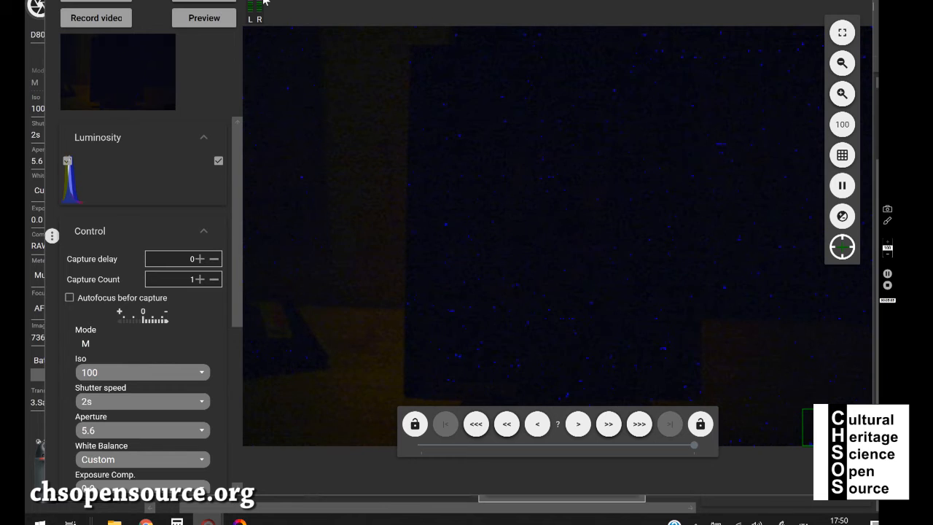
pyautogui.moveTo(658, 55)
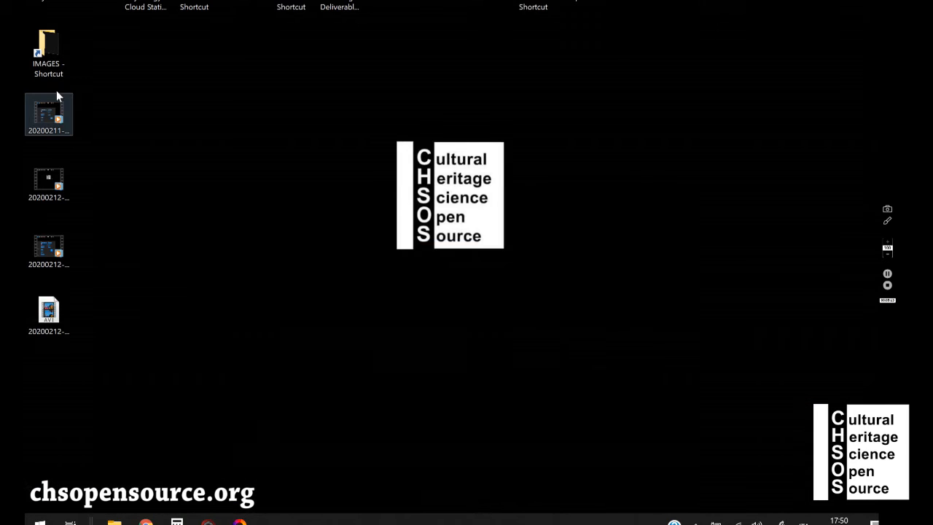
# Restore the RawTherapee window showing the JPEG batch queue.
pyautogui.click(84, 458)
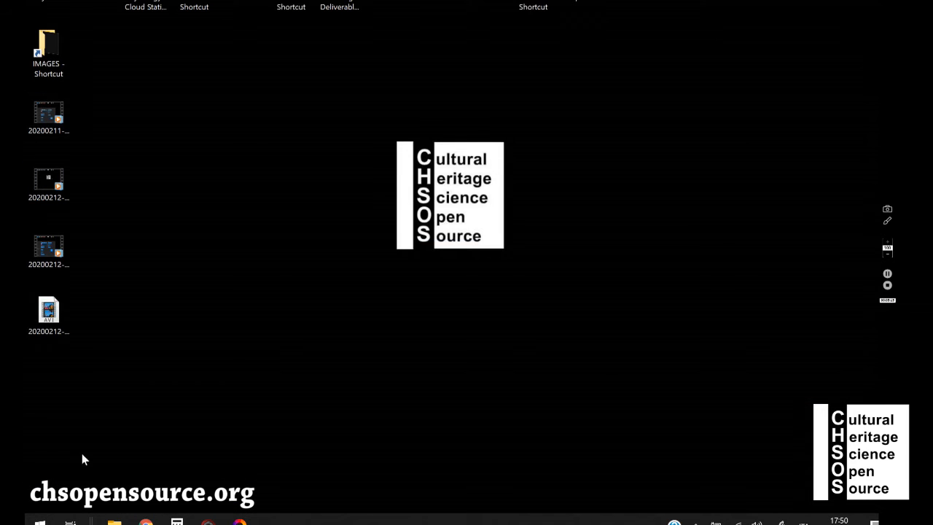
pyautogui.doubleClick(49, 52)
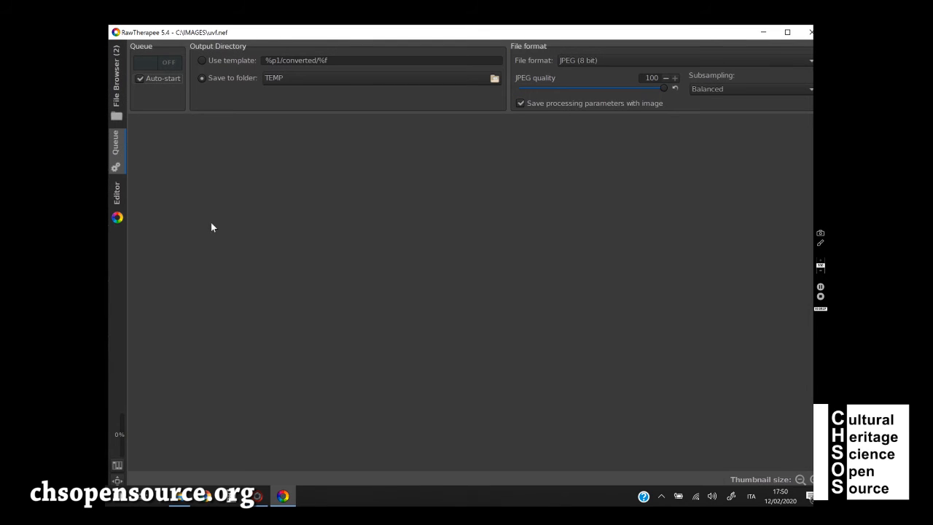
pyautogui.moveTo(116, 72)
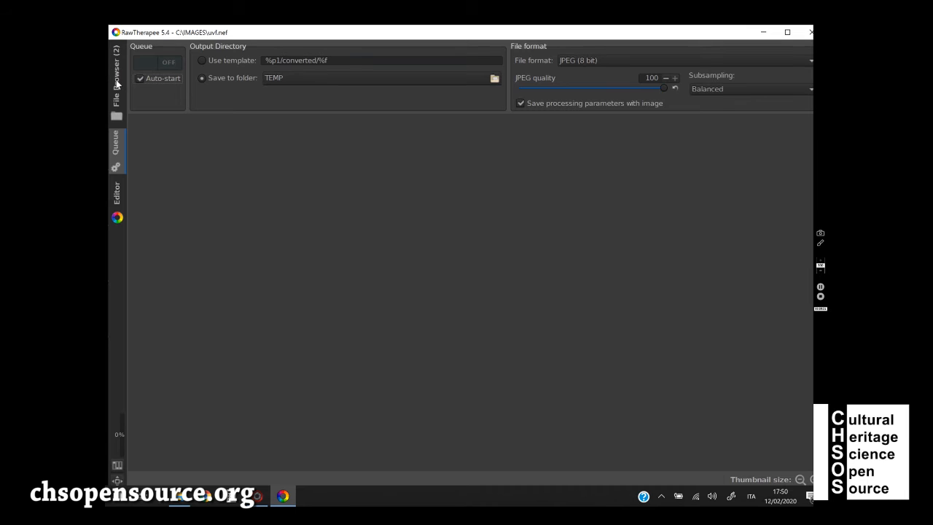
# Open uvr.nef from the File Browser in the Editor.
pyautogui.click(117, 73)
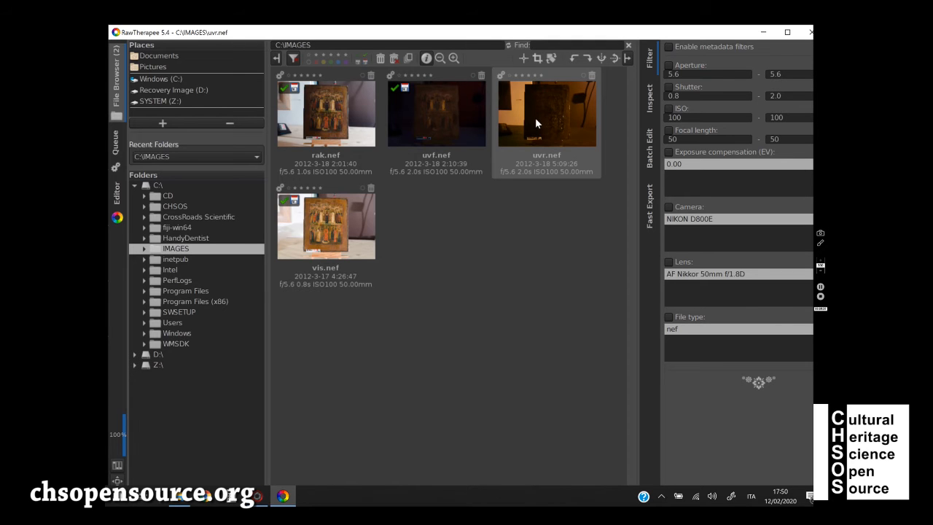
pyautogui.doubleClick(546, 113)
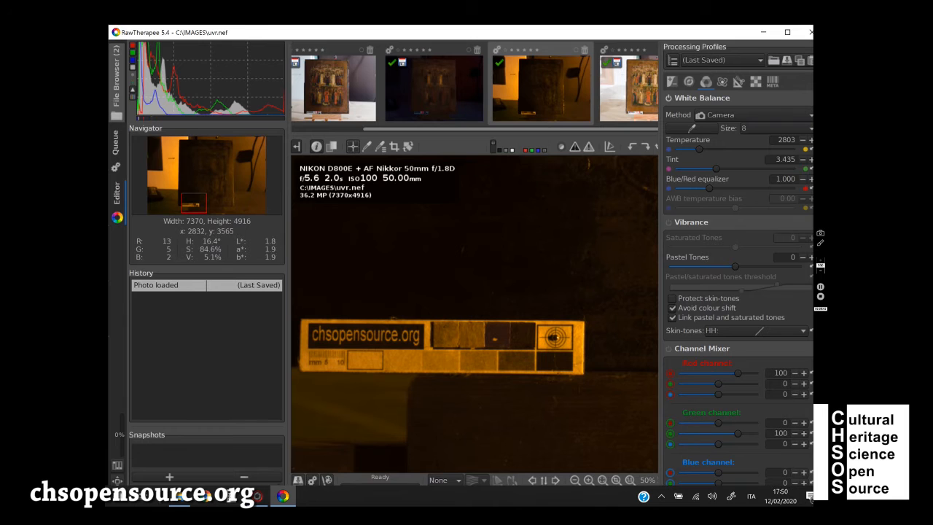
pyautogui.moveTo(530, 376)
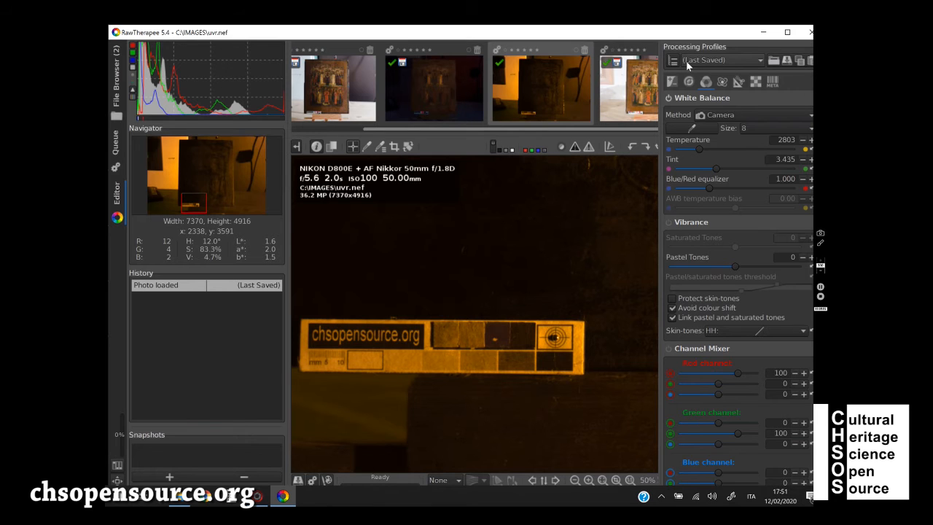
# Apply the BW processing profile to uvr.nef and inspect the panel surface.
pyautogui.click(722, 60)
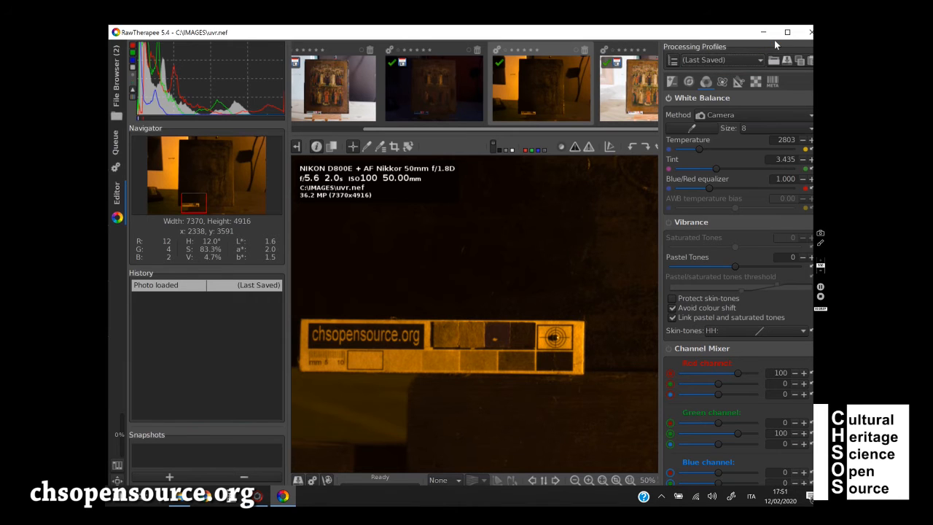
pyautogui.click(718, 60)
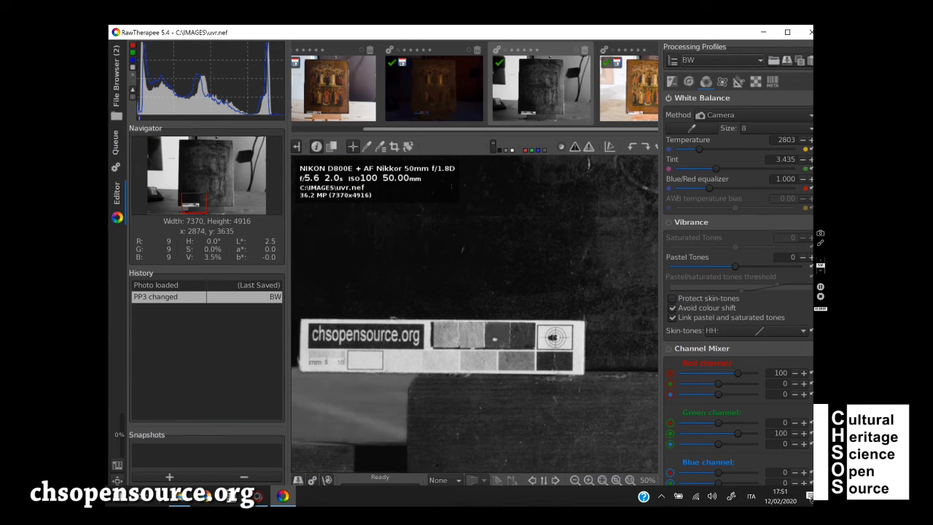
pyautogui.click(589, 480)
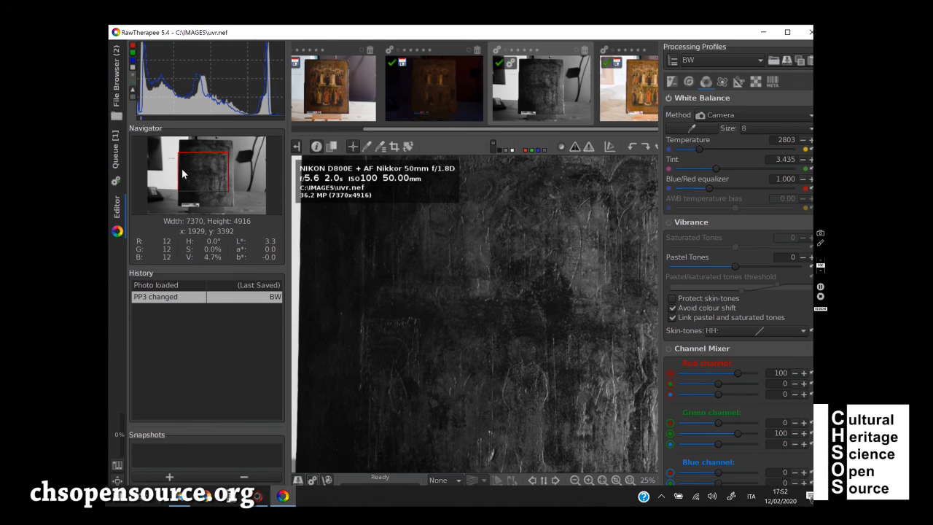
pyautogui.moveTo(119, 151)
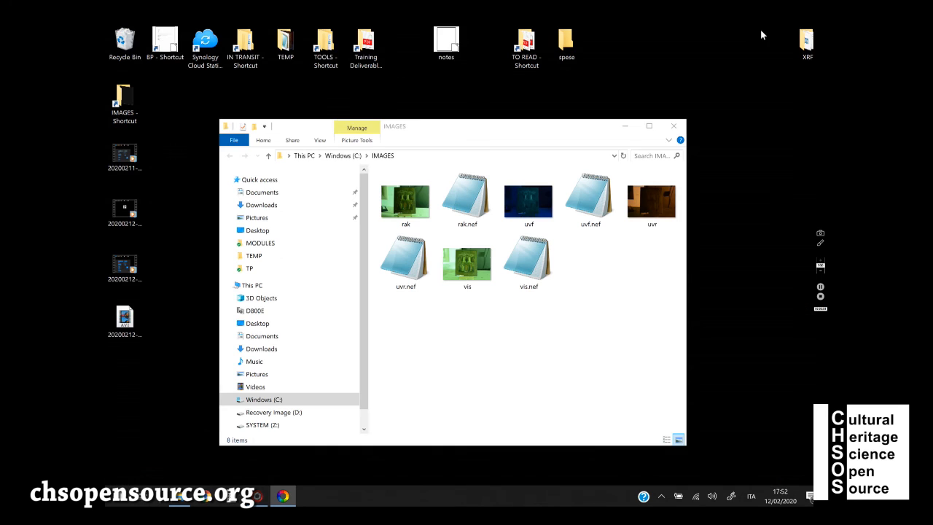
# Select the TEMP folder on the desktop that receives exports.
pyautogui.click(285, 42)
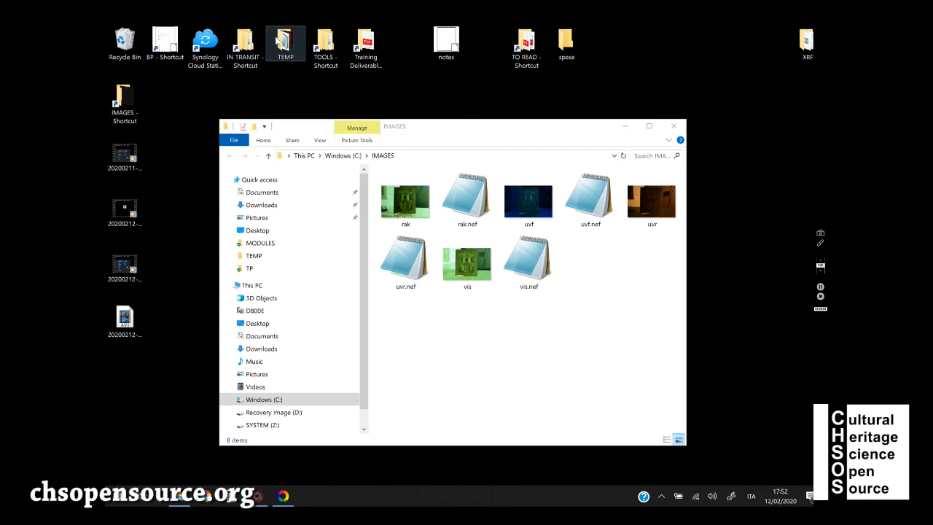